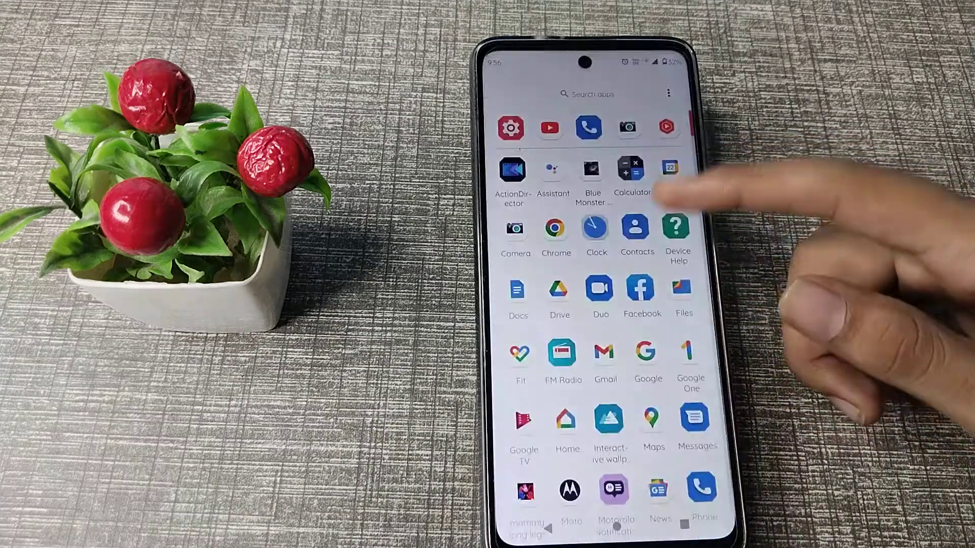
# Step: Swipe up from the home screen to reveal the full list of installed apps
pyautogui.scroll(3)
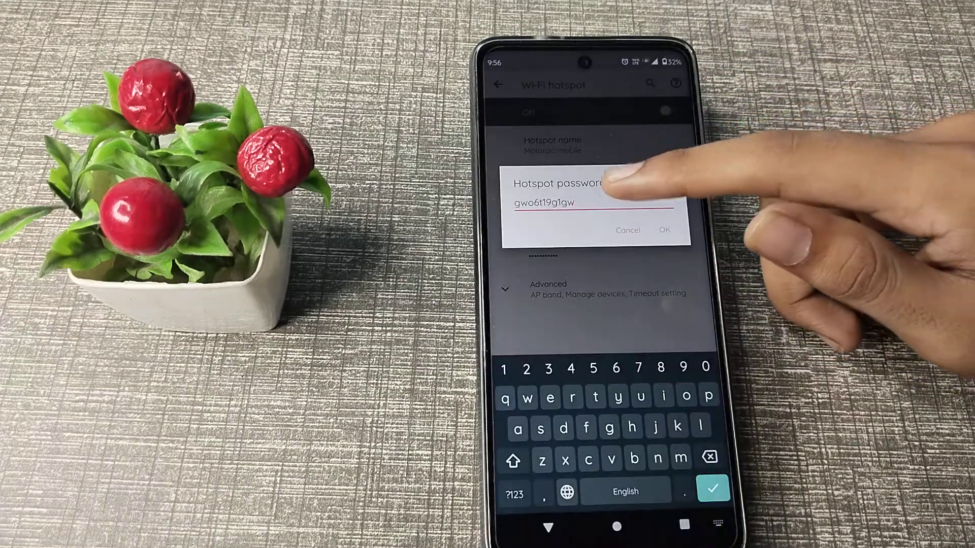
pyautogui.click(709, 459)
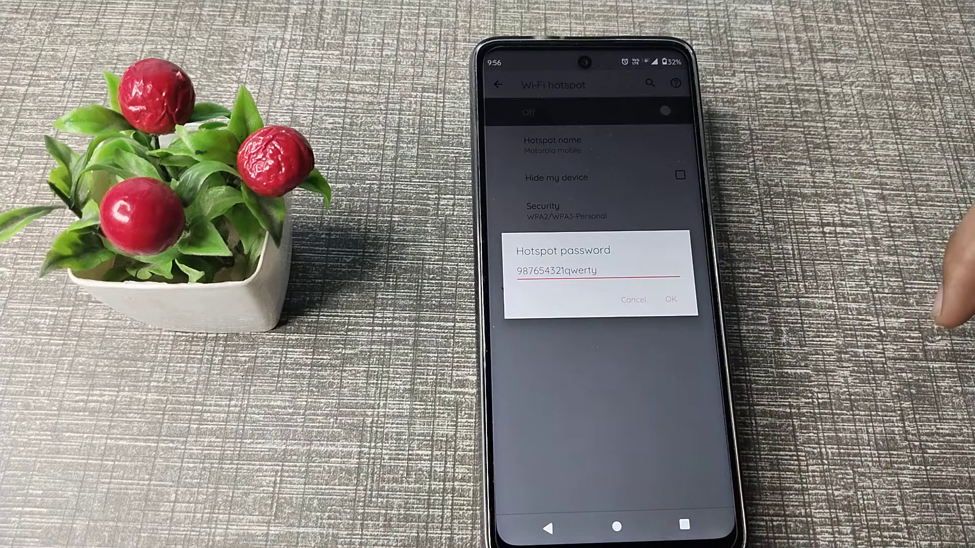
pyautogui.click(670, 299)
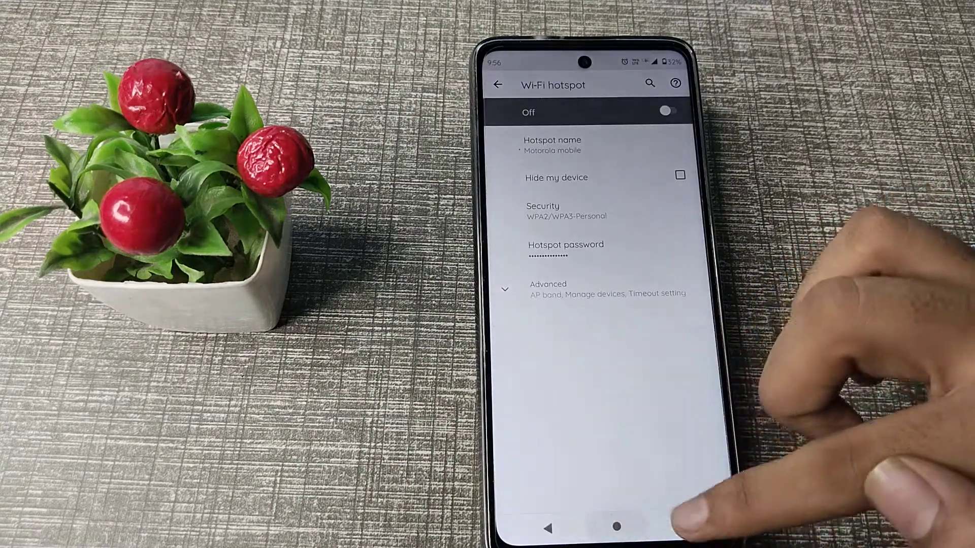